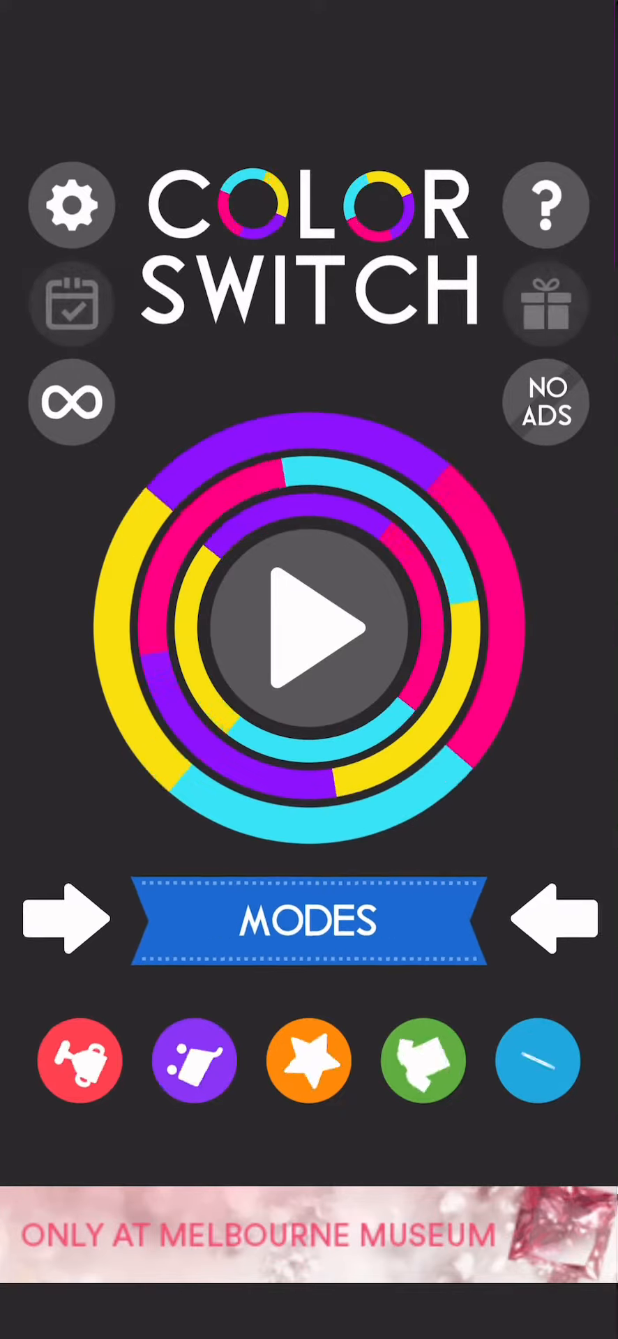
# Start a classic round and bounce the ball through the rings until game over at score 5.
pyautogui.click(309, 627)
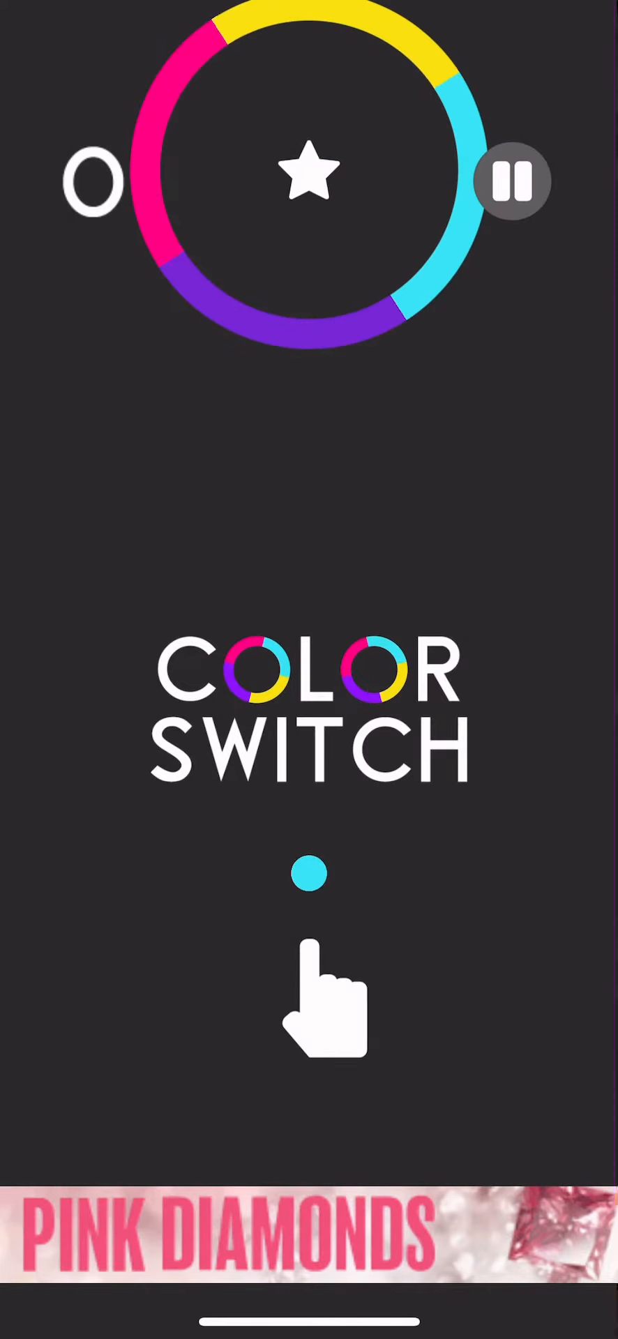
pyautogui.click(309, 873)
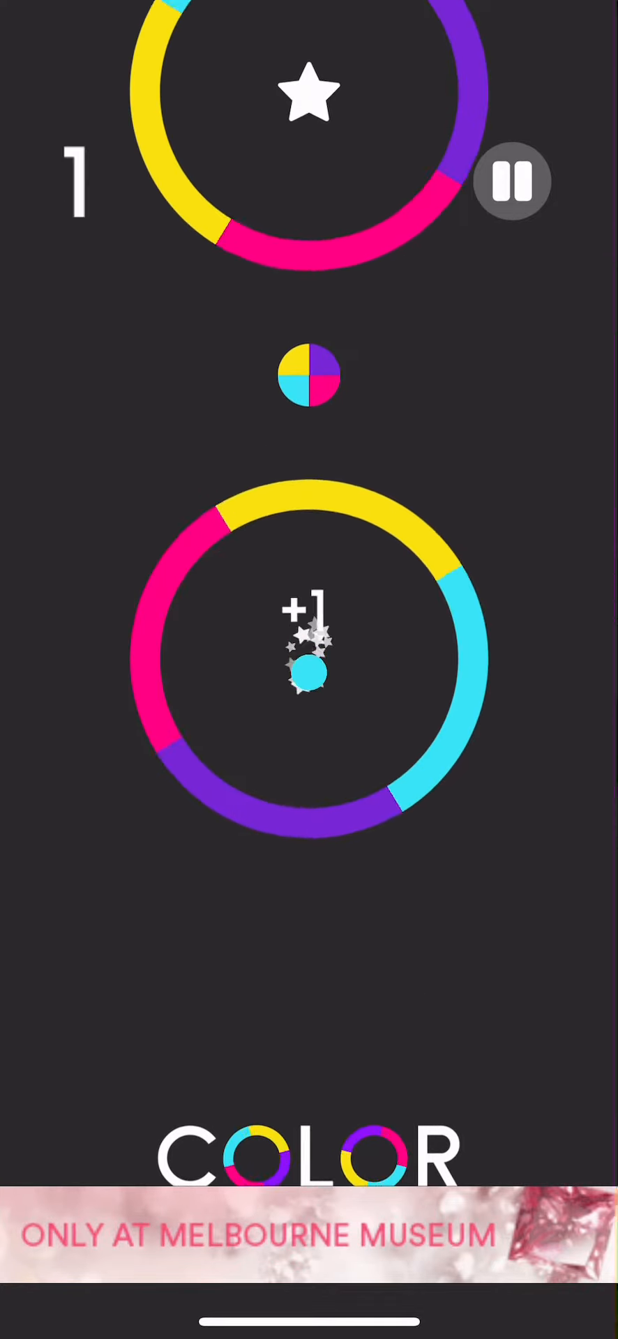
pyautogui.click(309, 669)
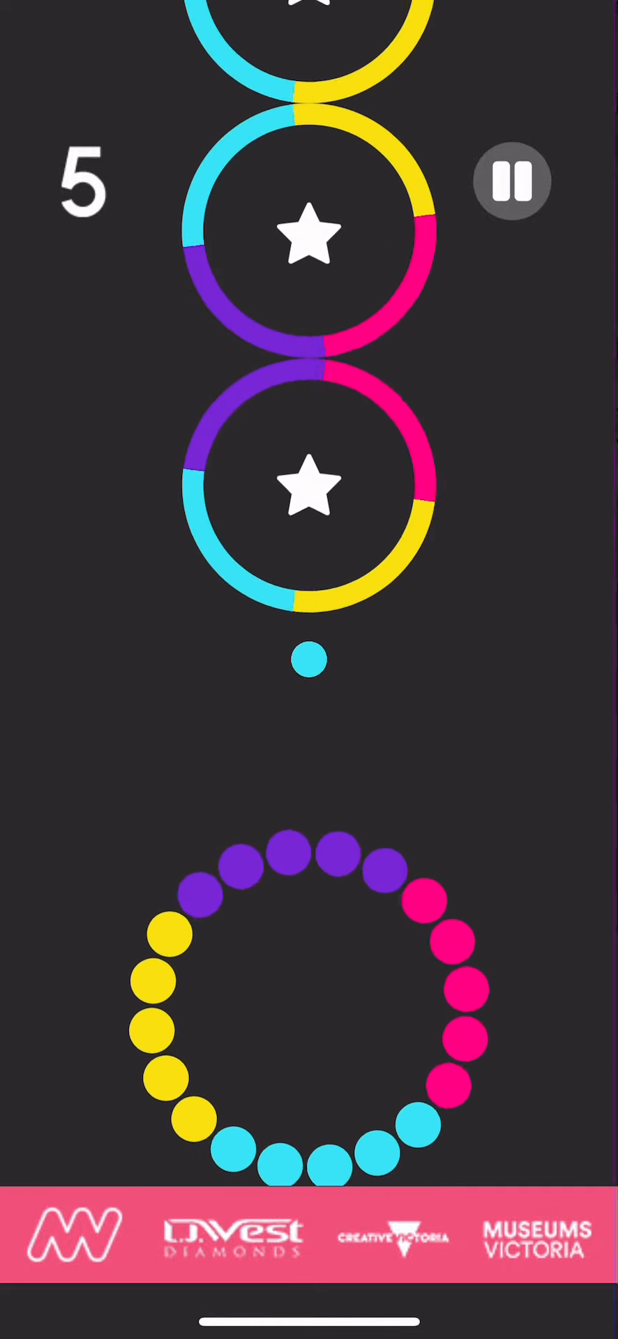
pyautogui.click(309, 669)
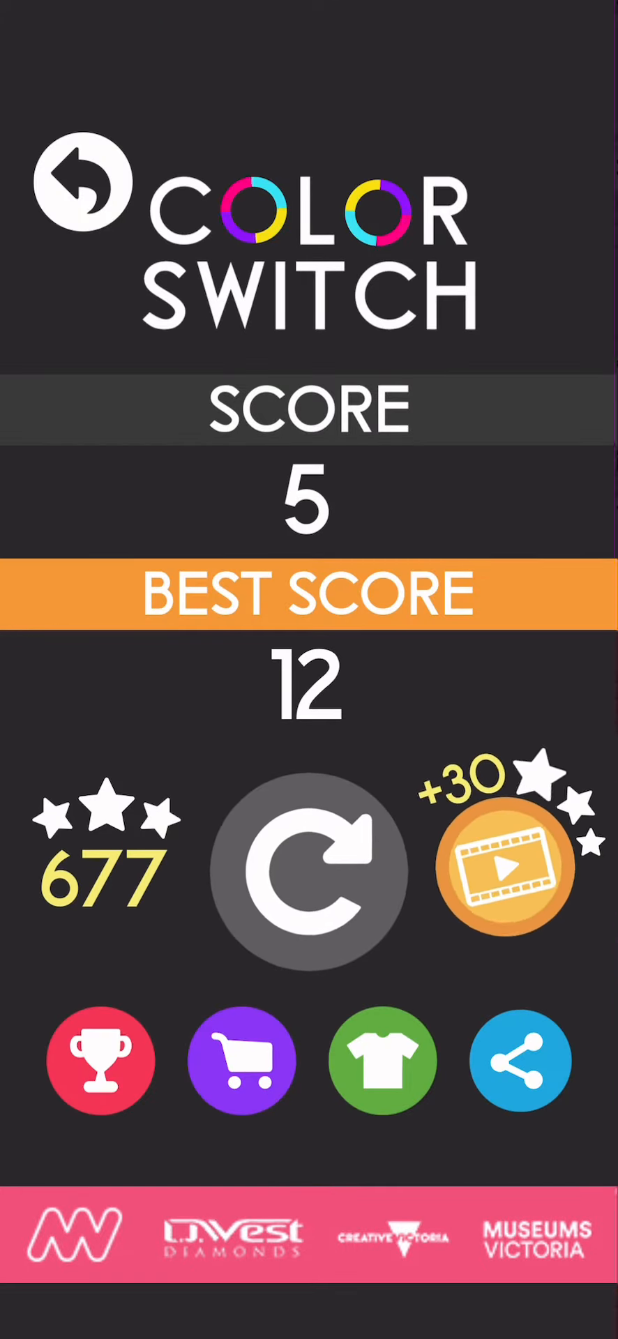
# Go back home, open Modes, and choose RUN to show the level grid.
pyautogui.click(80, 183)
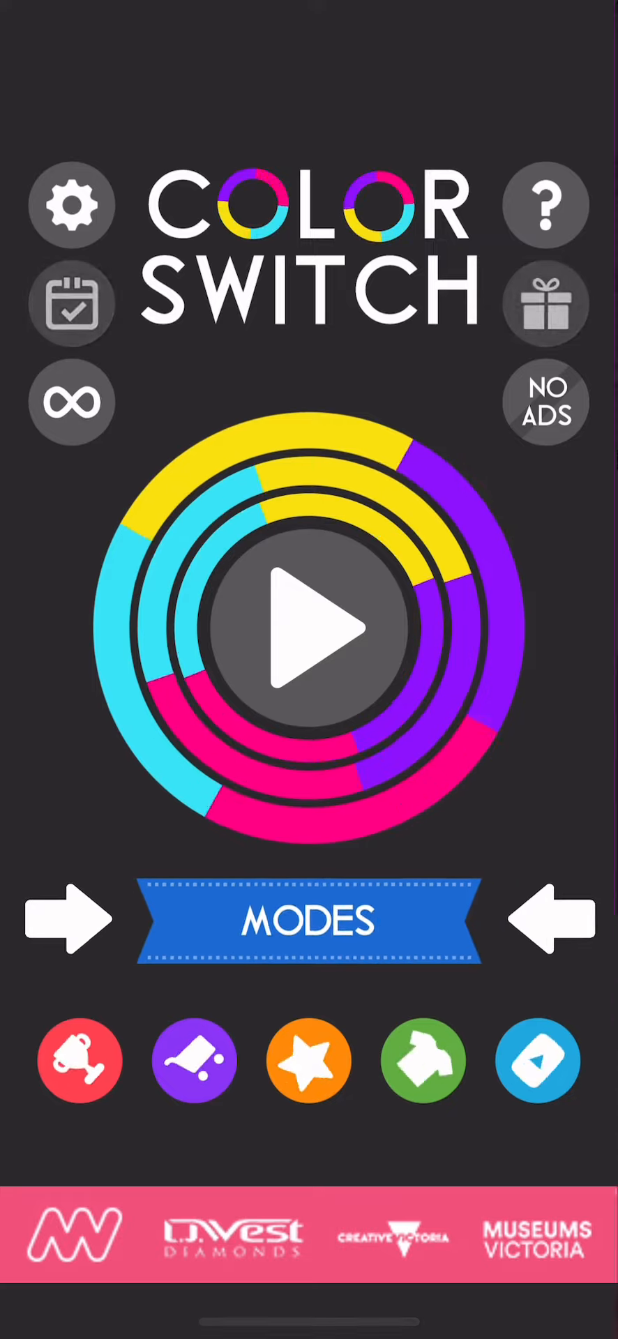
pyautogui.click(308, 920)
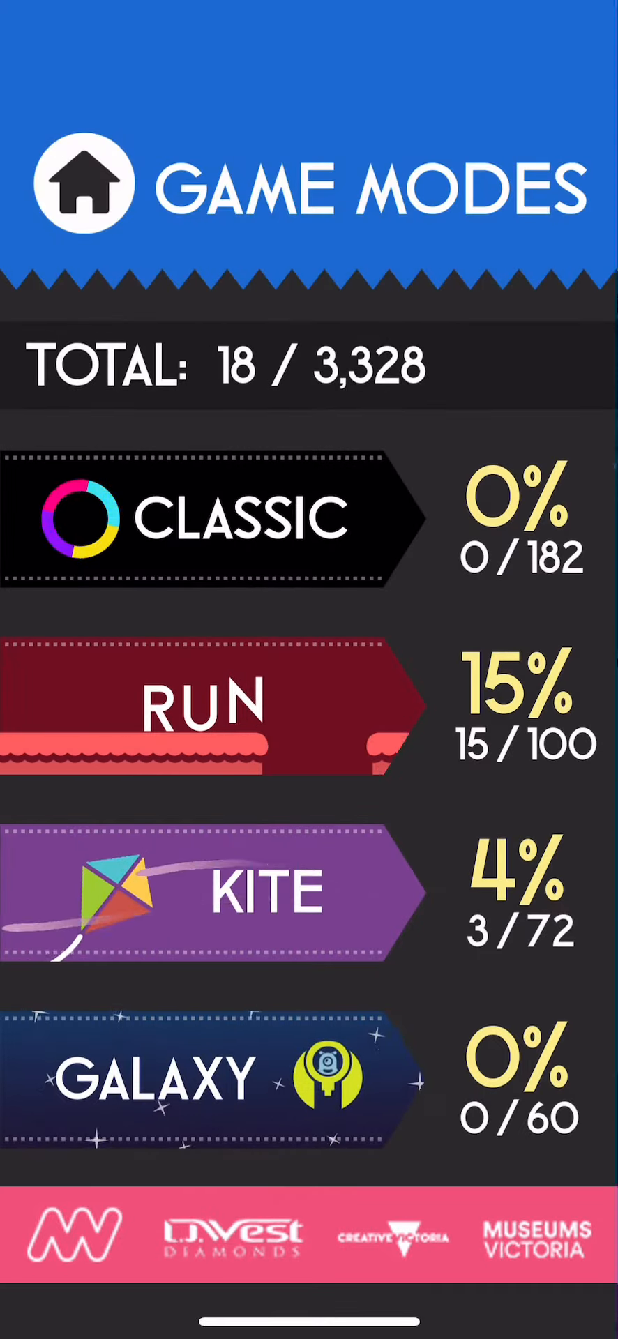
pyautogui.click(214, 704)
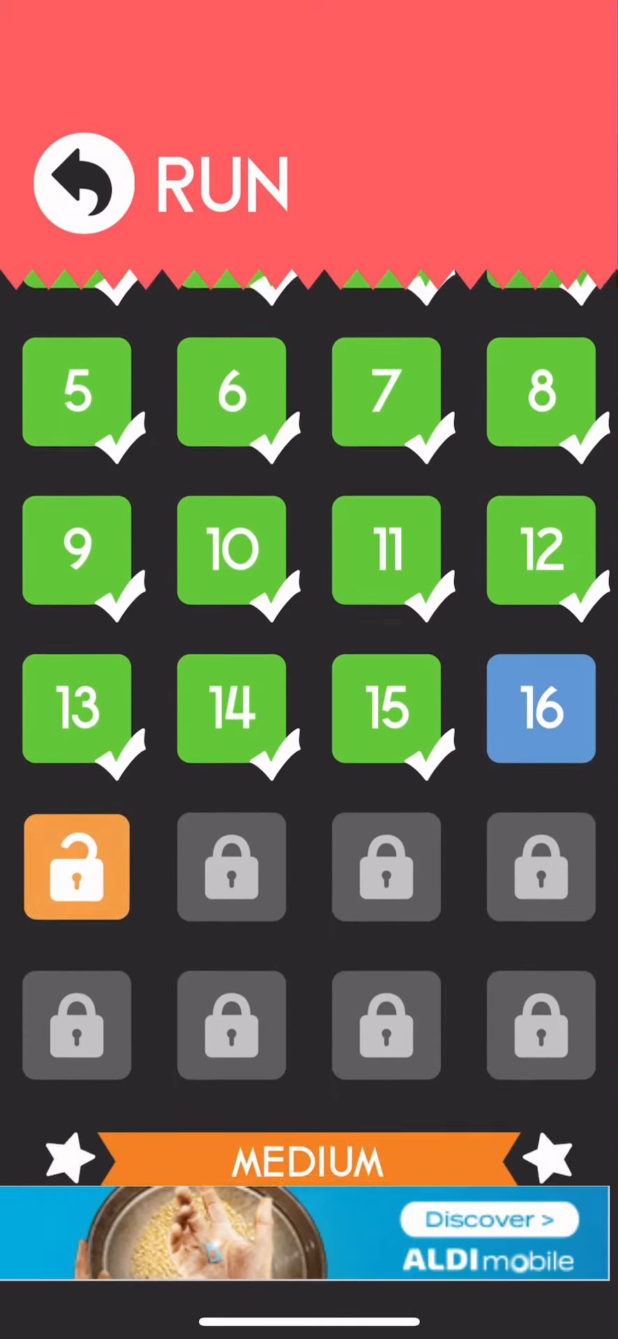
# Play Run level 16, replay it after failing, and jump up the steps.
pyautogui.click(541, 708)
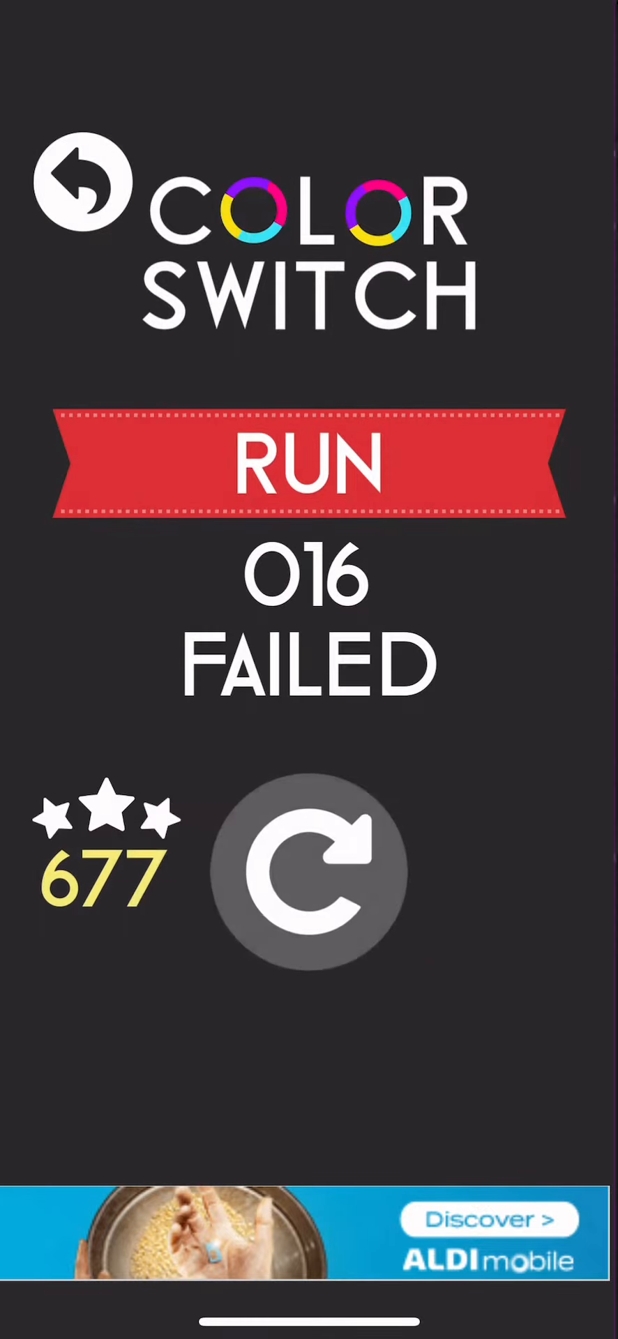
pyautogui.click(309, 867)
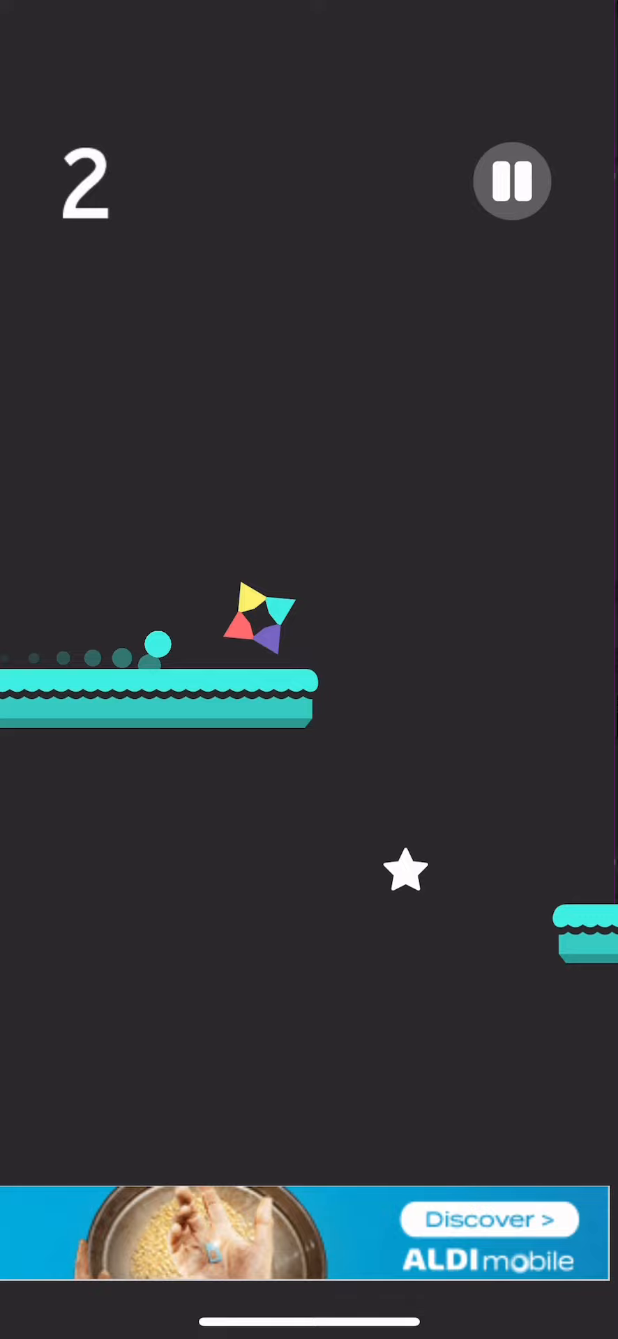
pyautogui.click(309, 669)
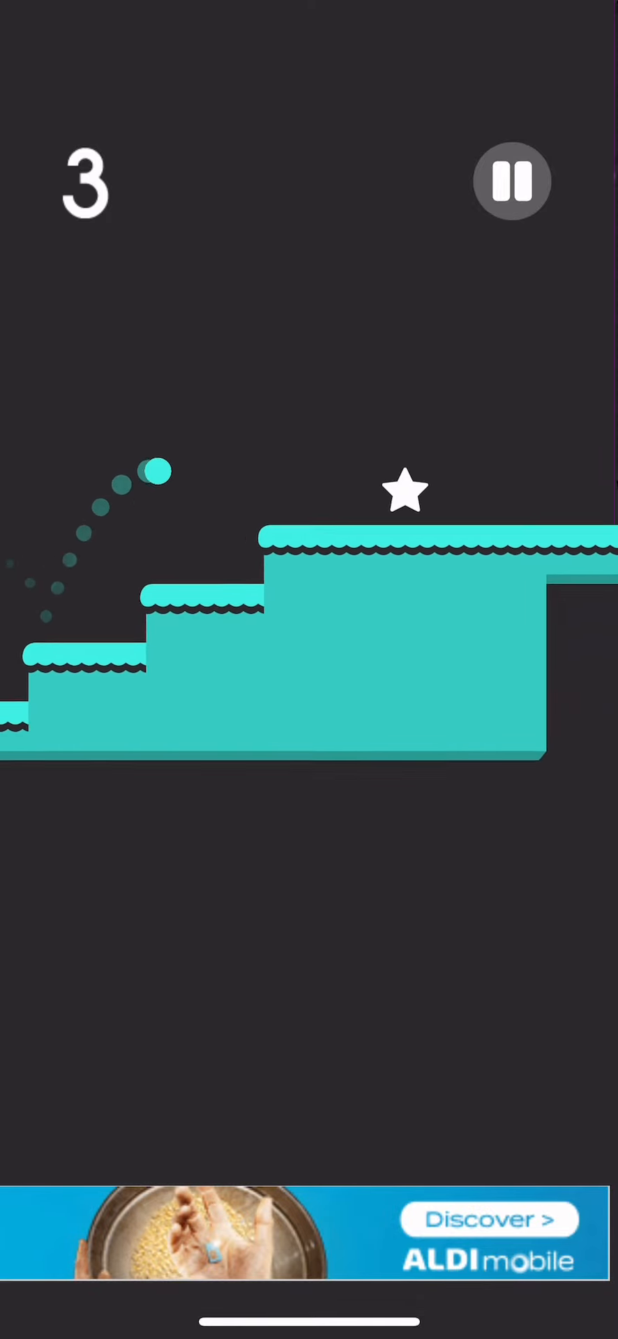